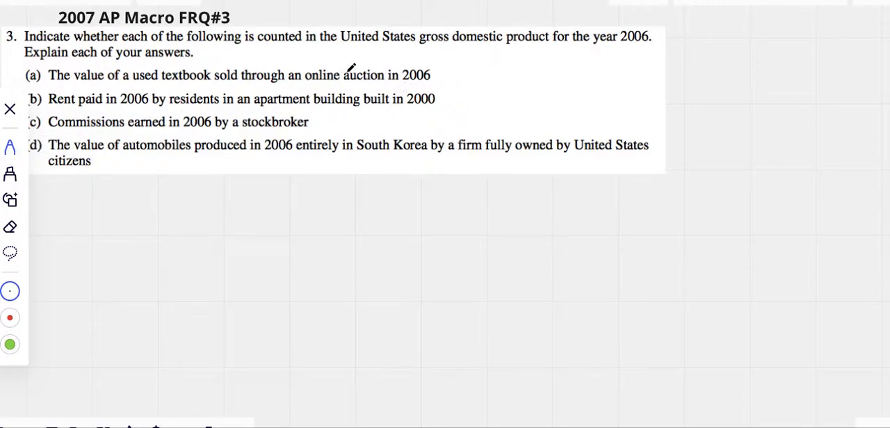
Step: Underline 'gross domestic product', circle 'year 2006', and continue the part (a) note
drag(419, 47, 539, 48)
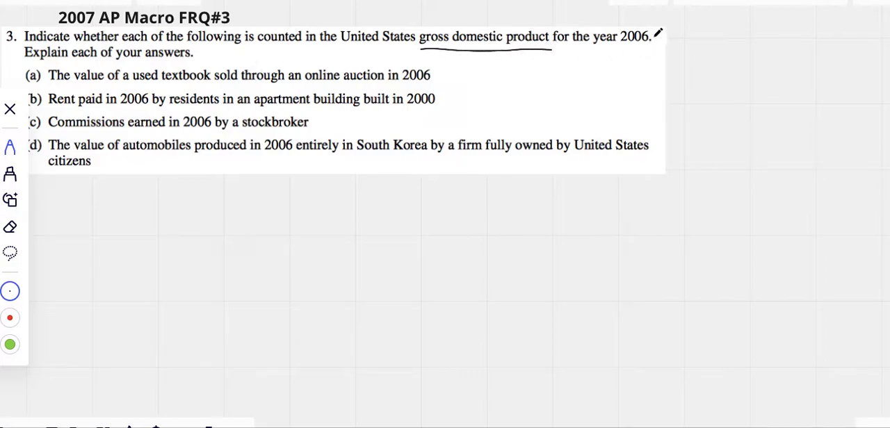
drag(591, 42, 653, 42)
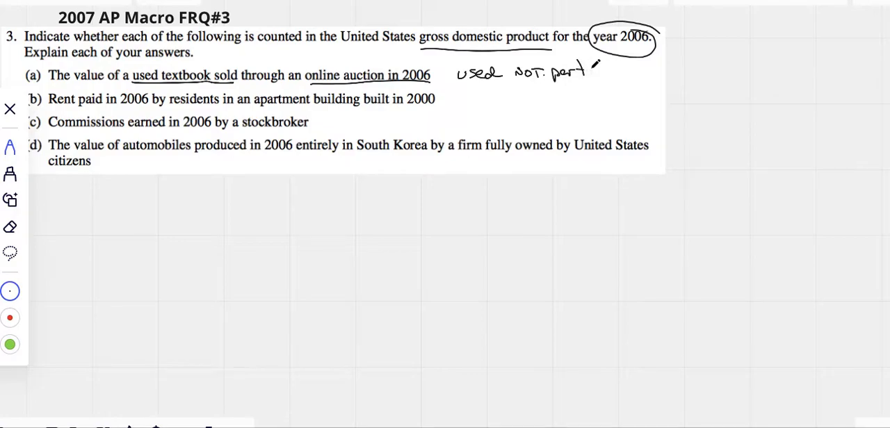
drag(590, 70, 633, 70)
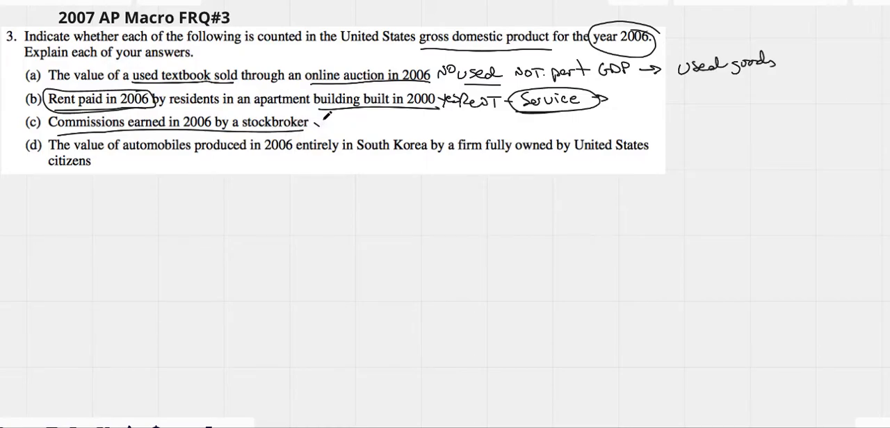
Step: Write 'yes' for part (b), noting rent is a service
text(yes - Service)
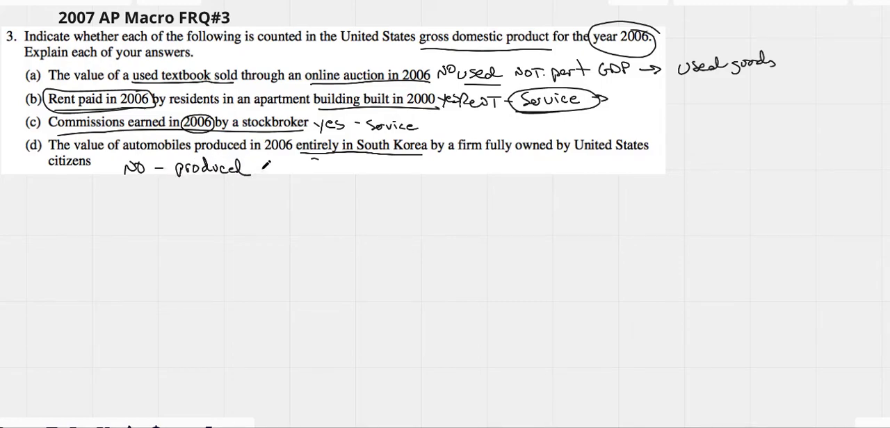
Step: Extend the part (d) note to read 'NO – produced outside'
text(outsi)
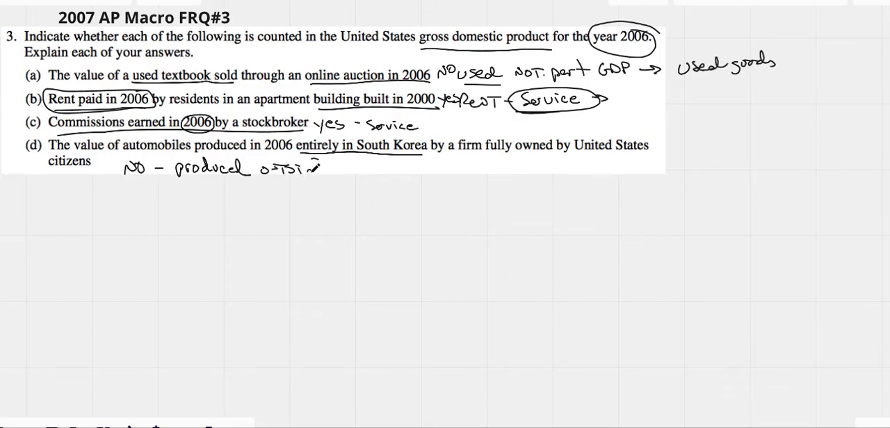